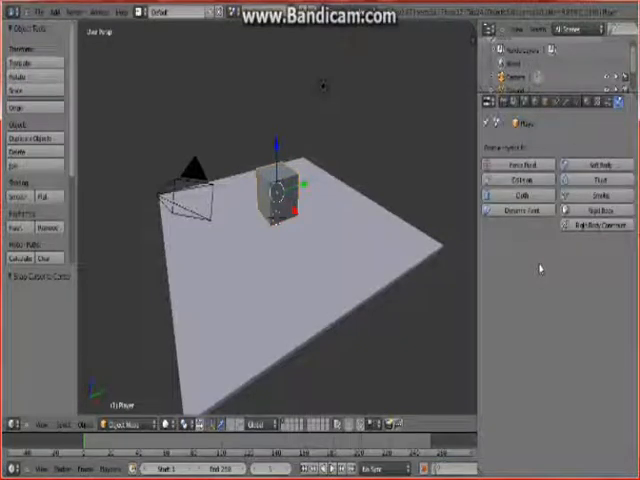
{"action": "mouse_move", "coordinate": [400, 135]}
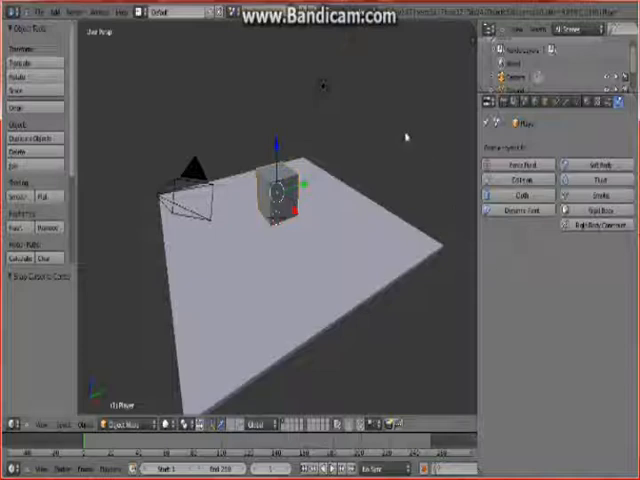
{"action": "mouse_move", "coordinate": [360, 48]}
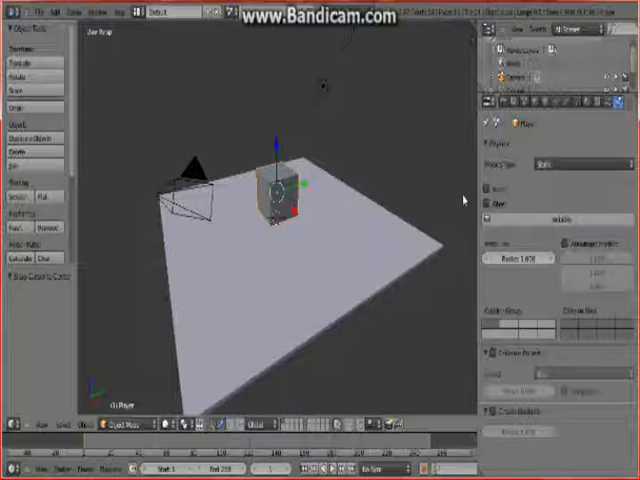
{"action": "mouse_move", "coordinate": [410, 191]}
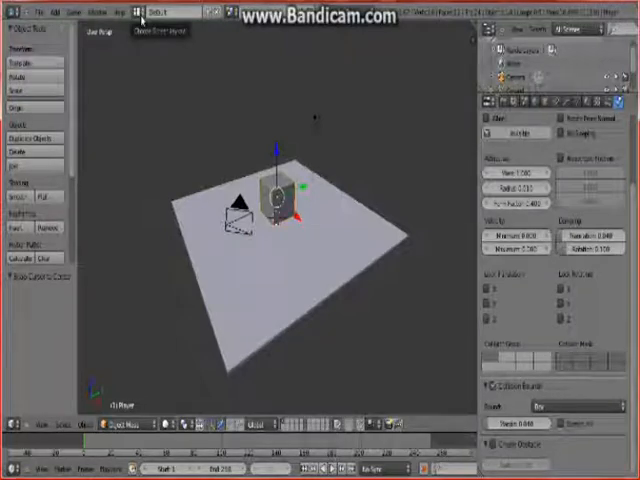
Step: Switch to the Game Logic screen layout and open the Add Sensor type list
{"action": "left_click", "coordinate": [143, 14]}
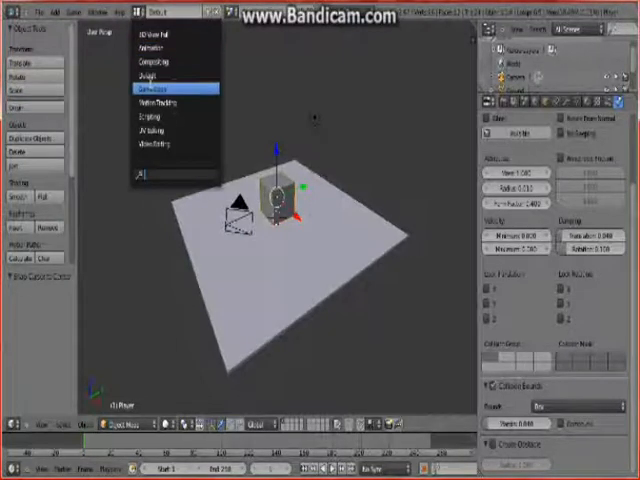
{"action": "left_click", "coordinate": [170, 93]}
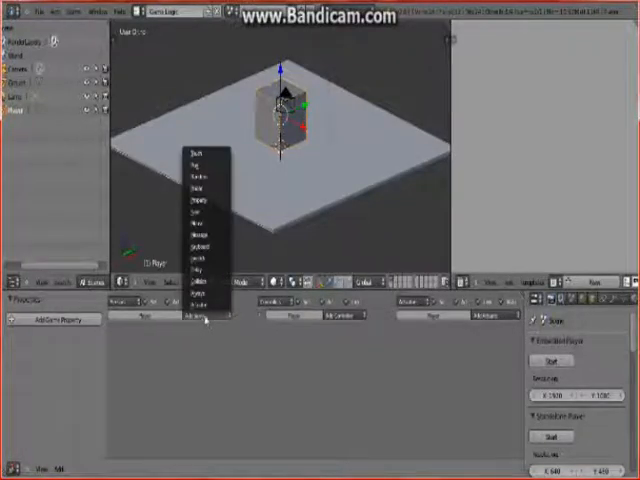
{"action": "left_click", "coordinate": [195, 318]}
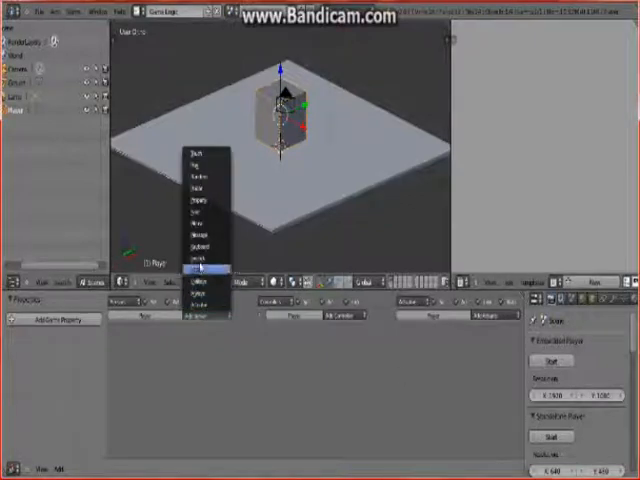
Step: Add a Keyboard sensor to the Player cube and open the actuator type list
{"action": "left_click", "coordinate": [200, 270]}
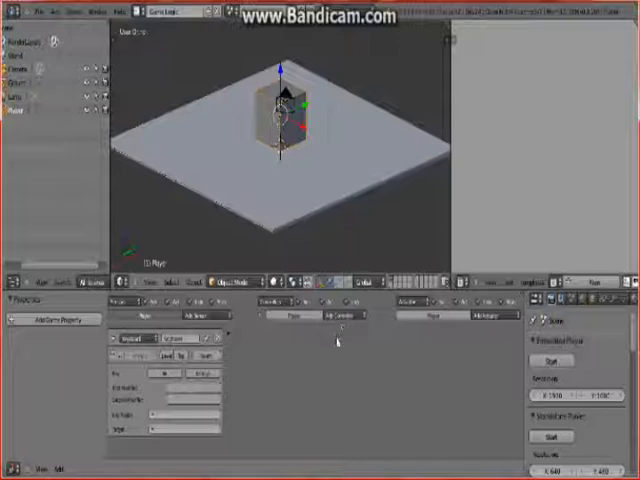
{"action": "left_click", "coordinate": [347, 316]}
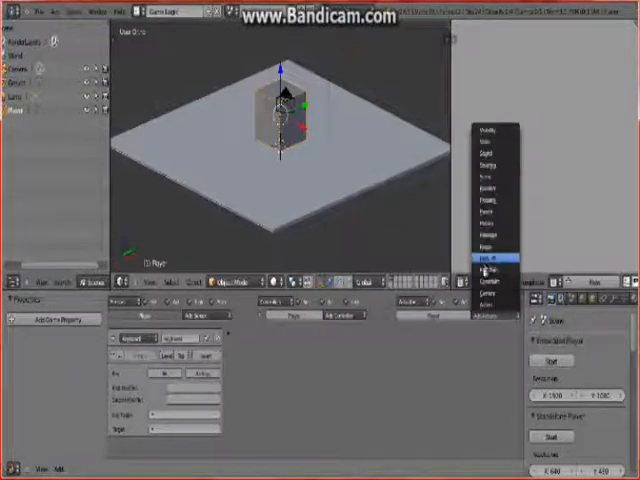
Step: Add a Motion actuator to the Player cube for its movement
{"action": "left_click", "coordinate": [490, 262]}
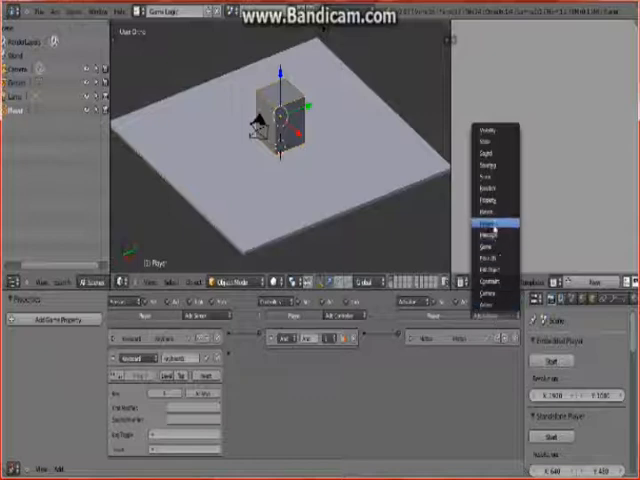
Step: Add a second Motion actuator to the Player cube
{"action": "left_click", "coordinate": [490, 221]}
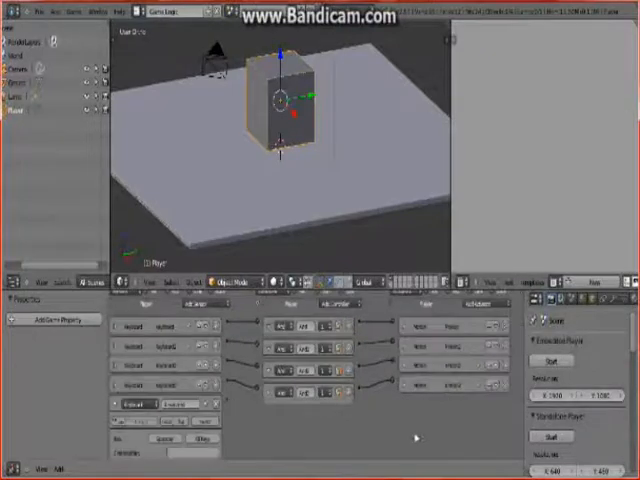
Step: Open the actuator type list for the jump sensor's matching actuator
{"action": "left_click", "coordinate": [485, 295]}
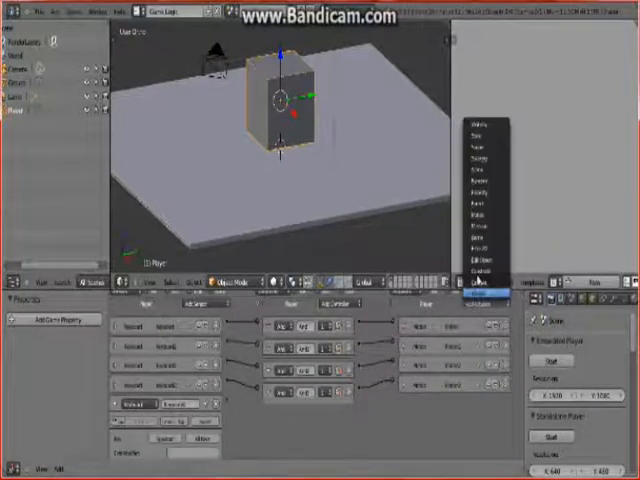